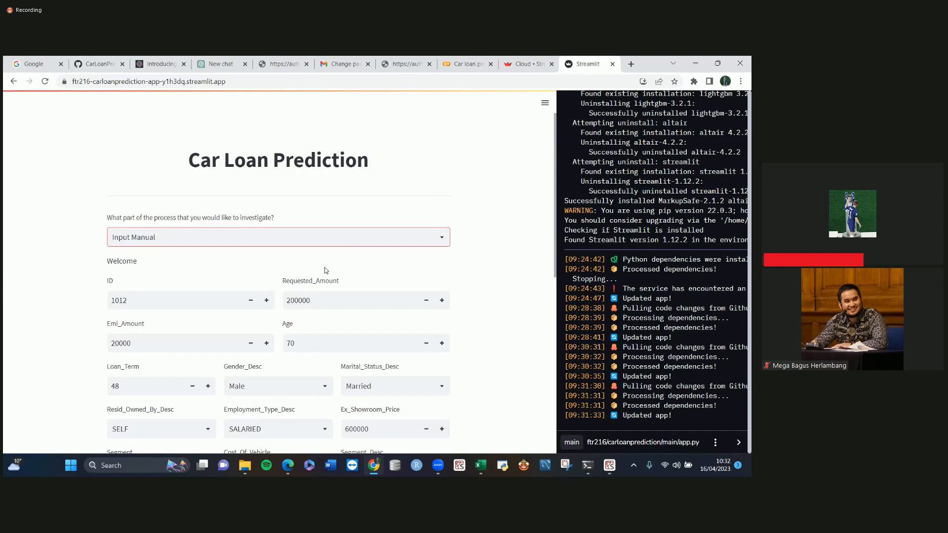
pyautogui.scroll(-3)
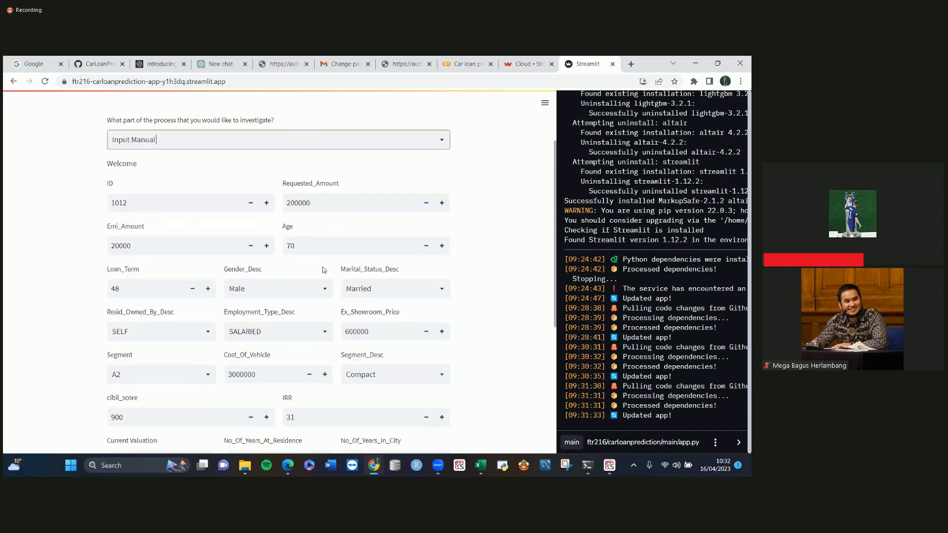
pyautogui.moveTo(402, 414)
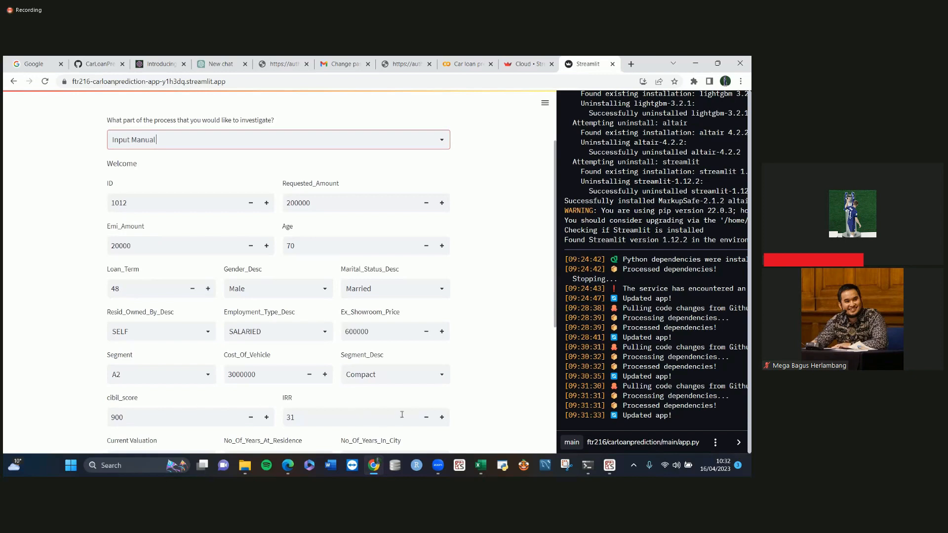
pyautogui.moveTo(248, 254)
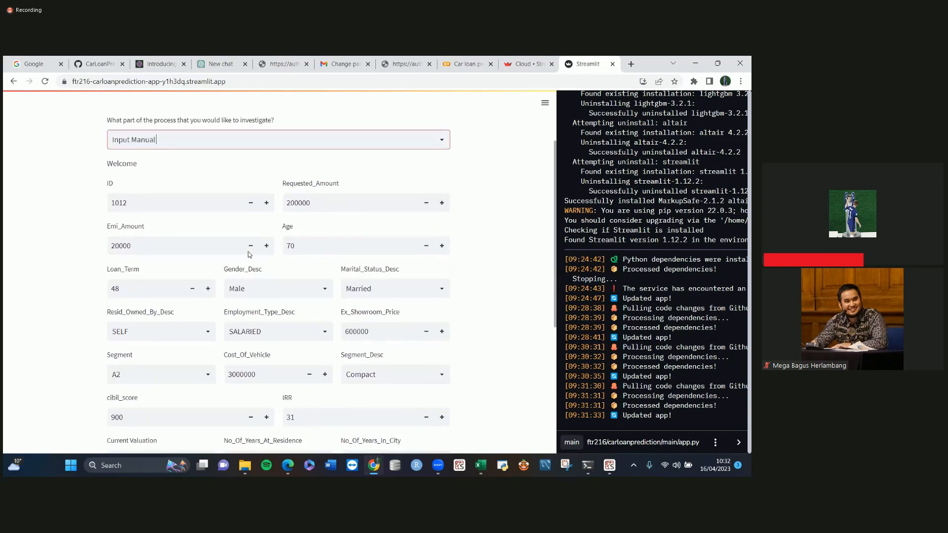
pyautogui.scroll(-3)
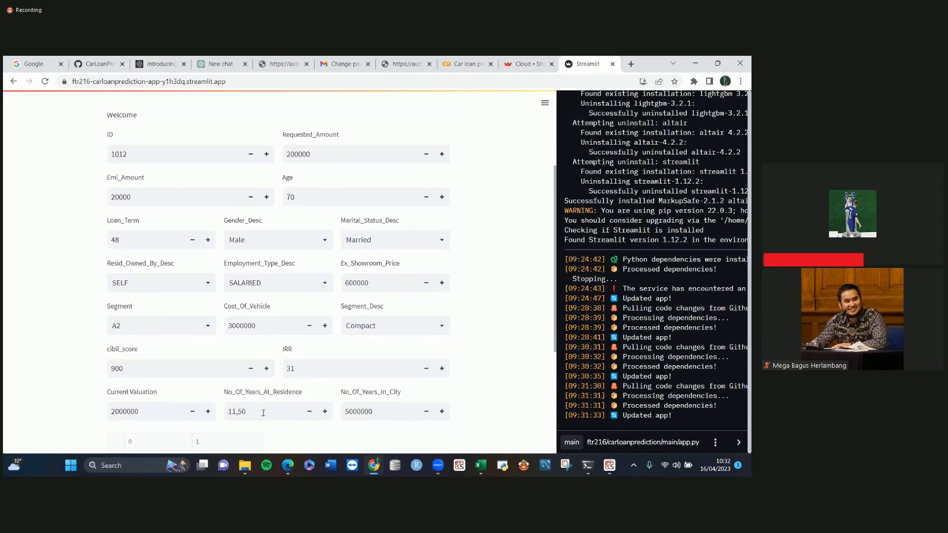
pyautogui.scroll(-3)
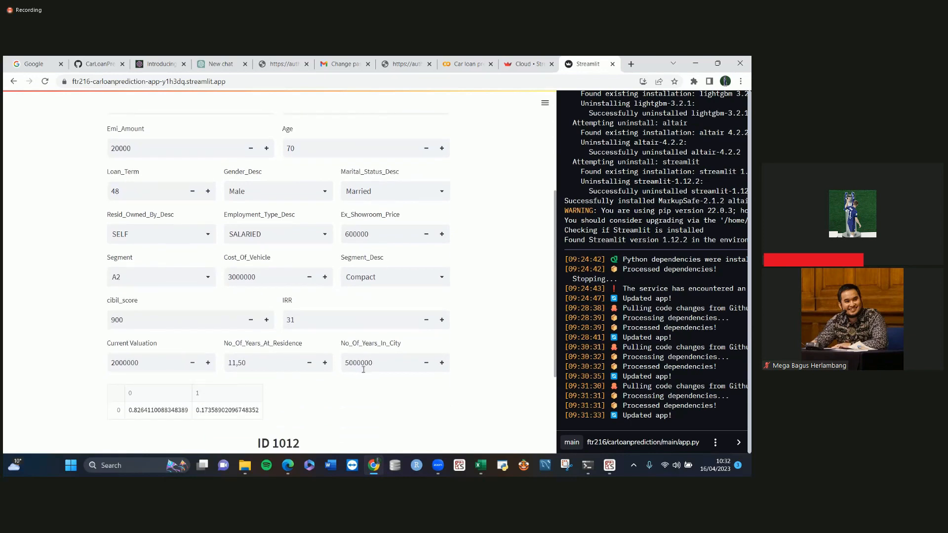
pyautogui.moveTo(367, 355)
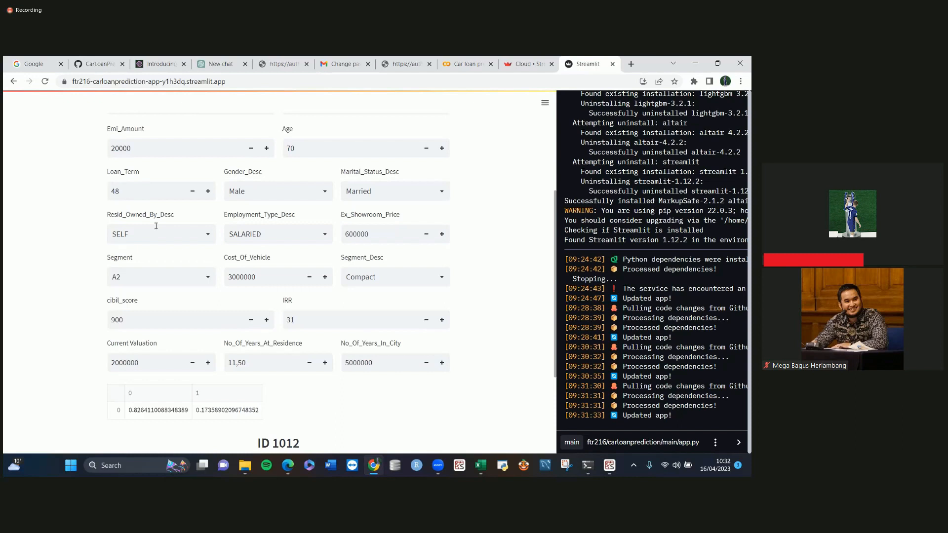
pyautogui.moveTo(239, 245)
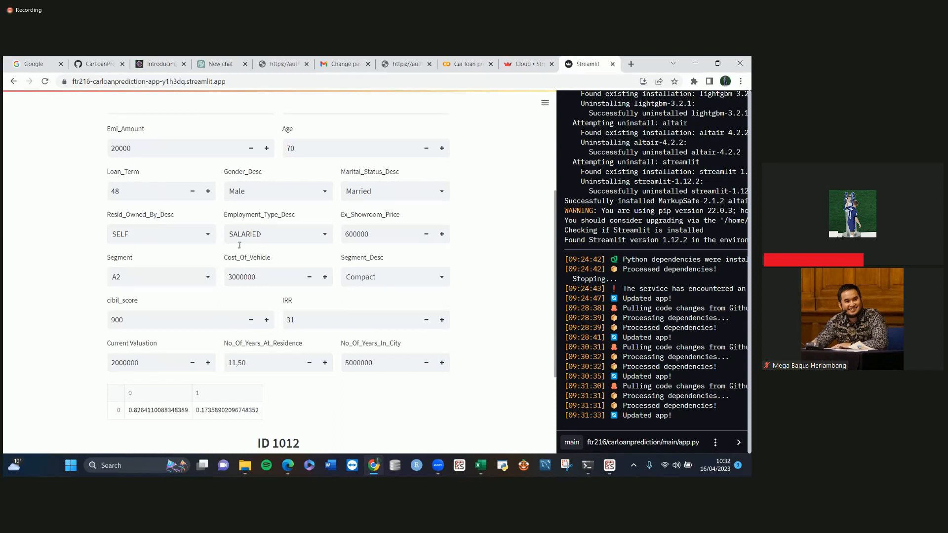
pyautogui.moveTo(191, 231)
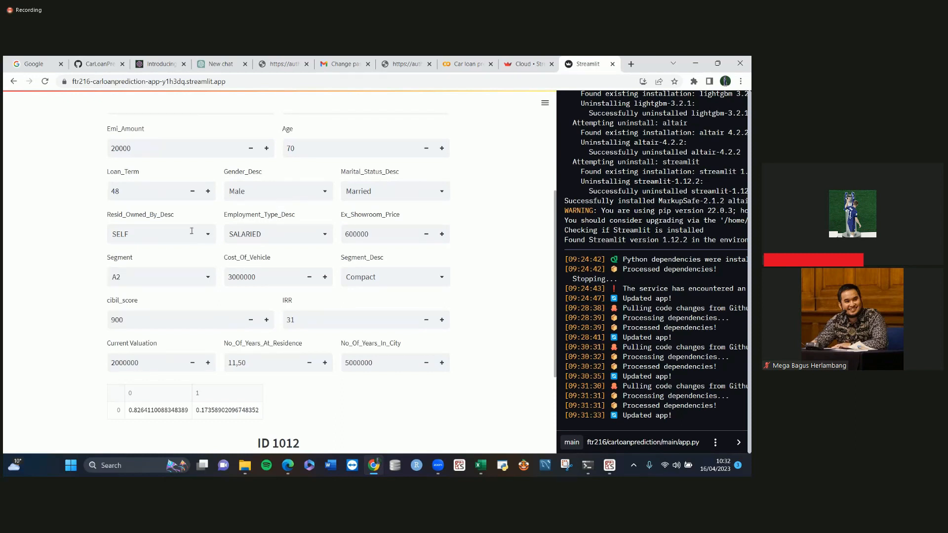
pyautogui.moveTo(356, 219)
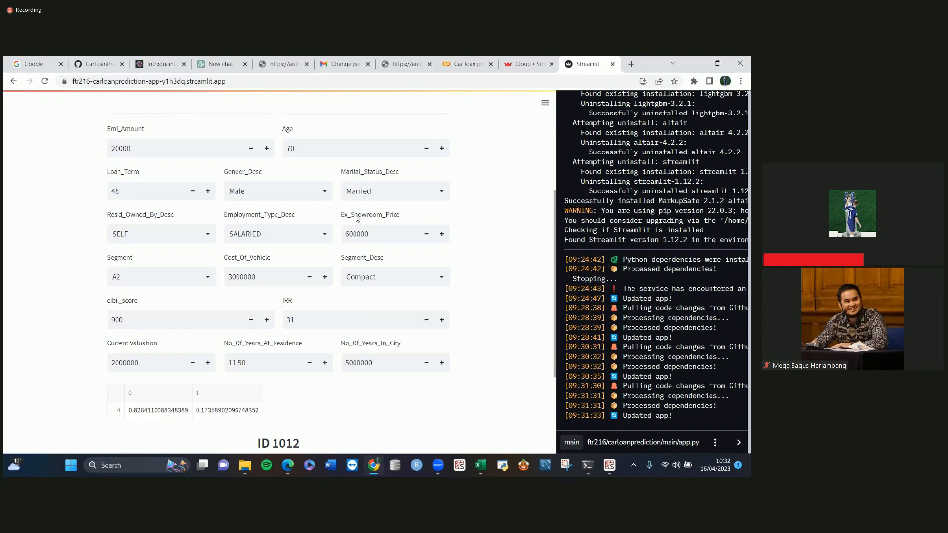
pyautogui.moveTo(131, 167)
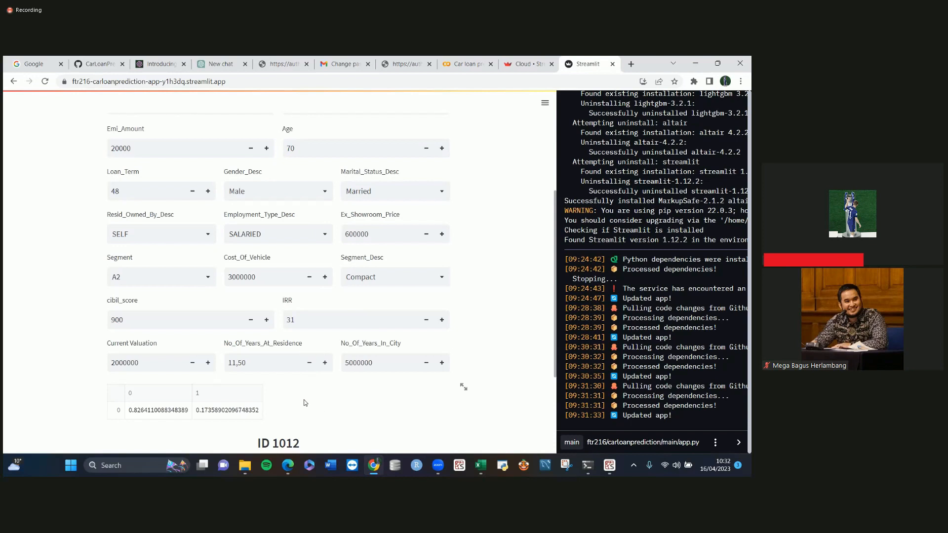
pyautogui.scroll(-3)
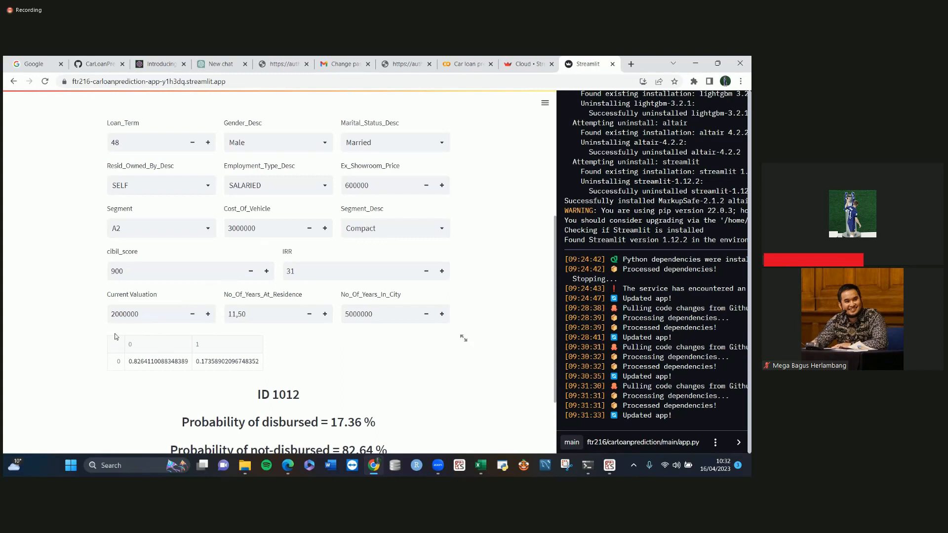
pyautogui.scroll(-3)
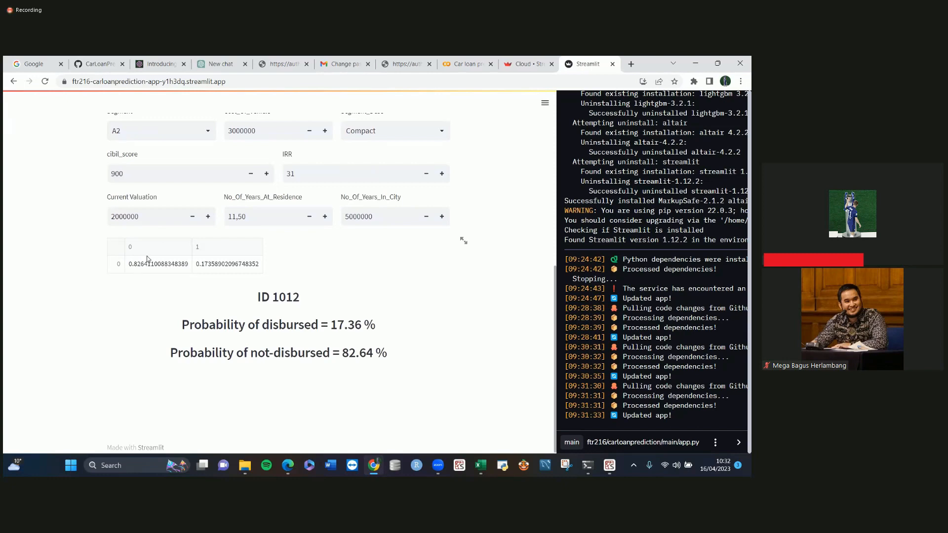
pyautogui.scroll(3)
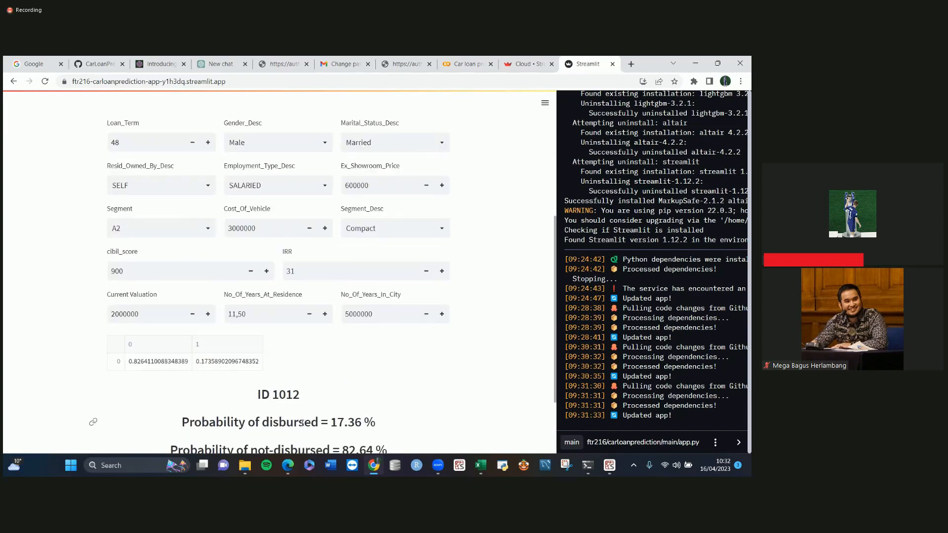
pyautogui.moveTo(320, 404)
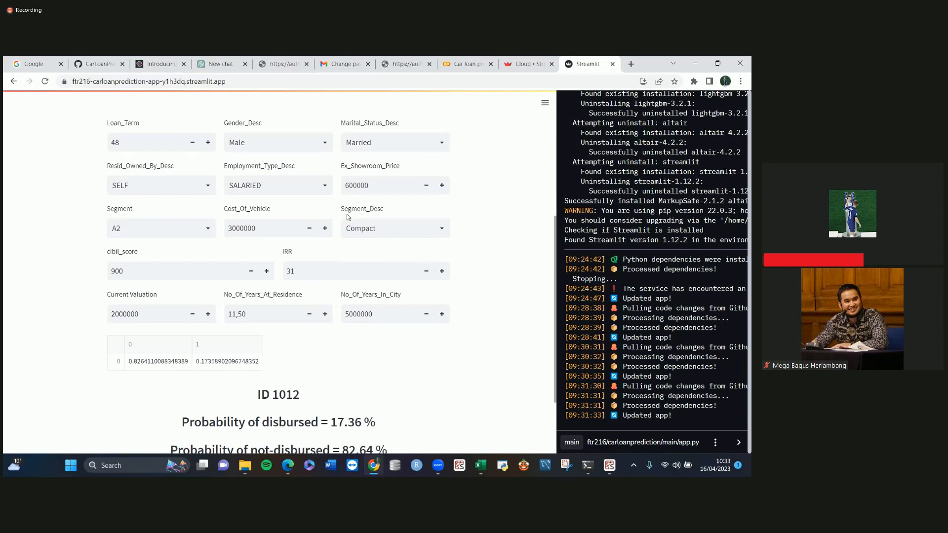
pyautogui.scroll(-3)
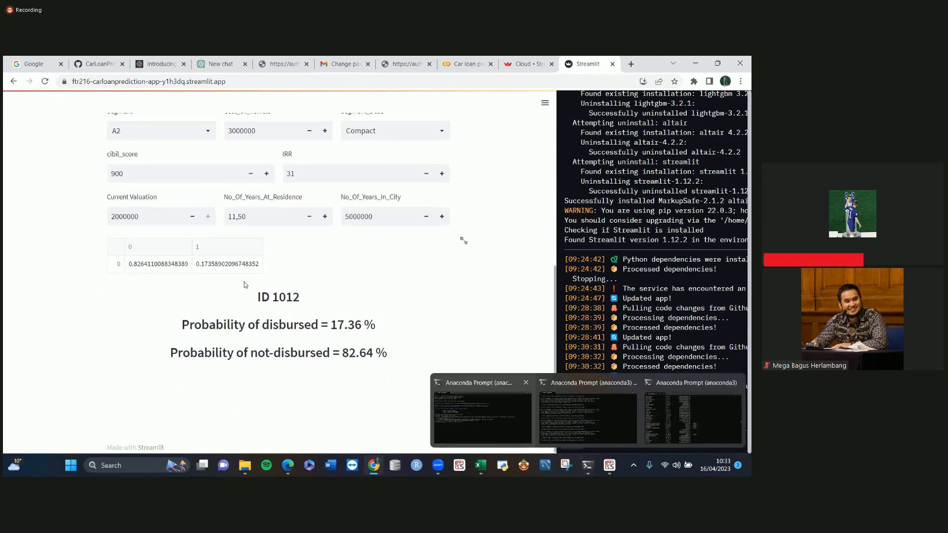
pyautogui.scroll(3)
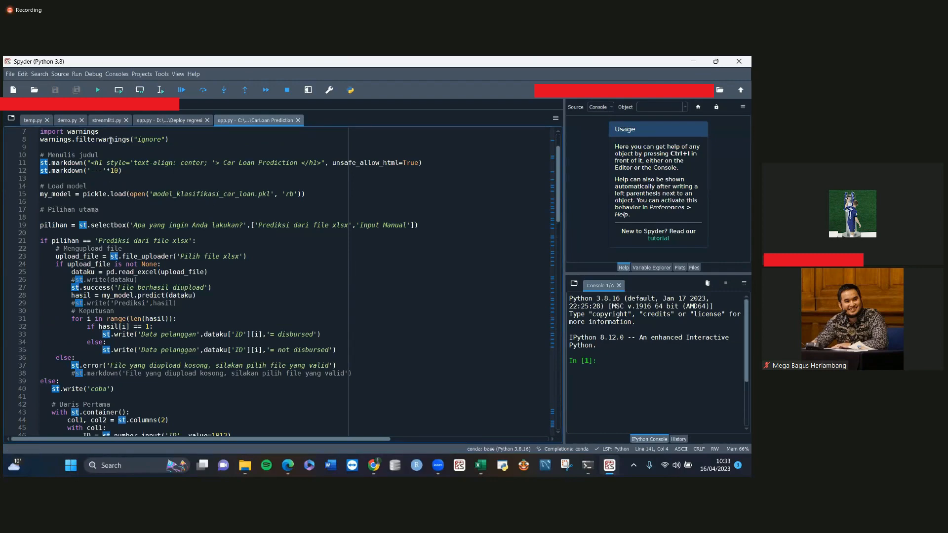
pyautogui.scroll(-3)
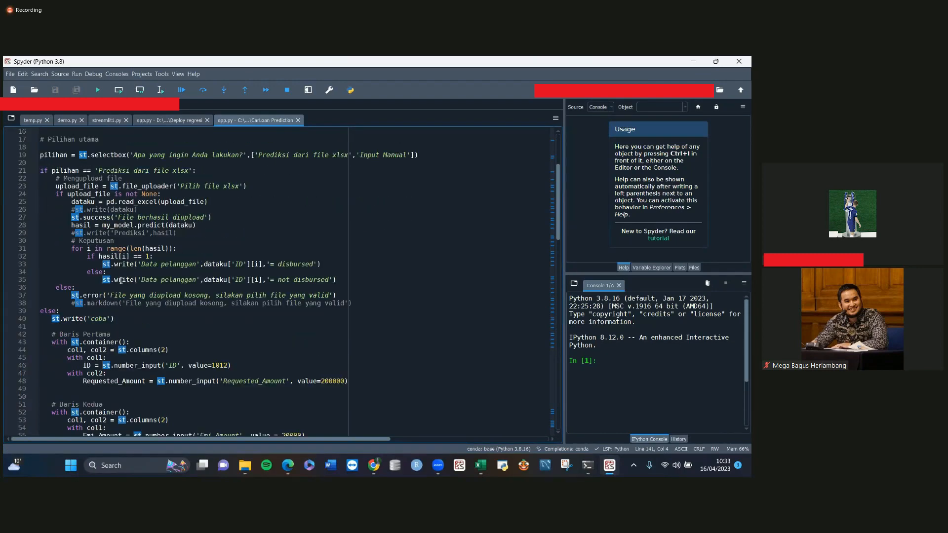
pyautogui.scroll(-3)
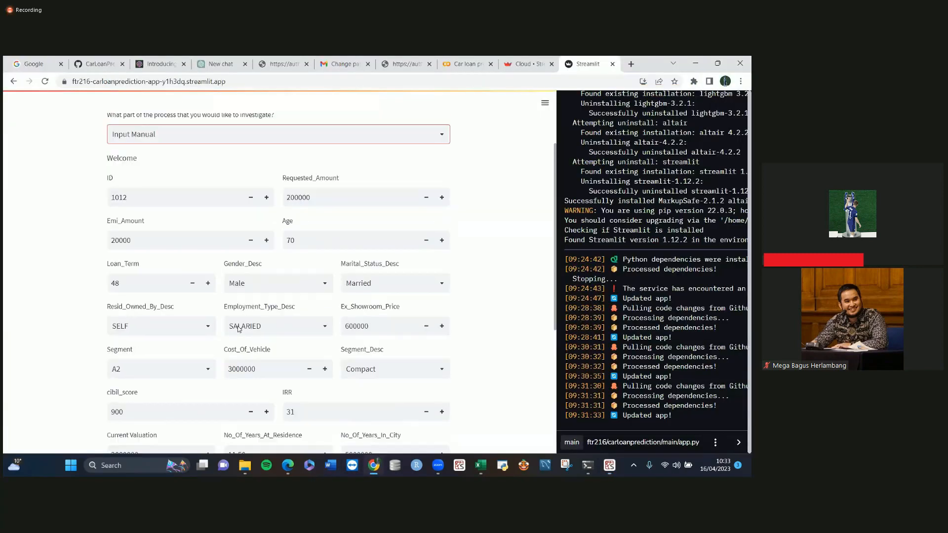
pyautogui.scroll(3)
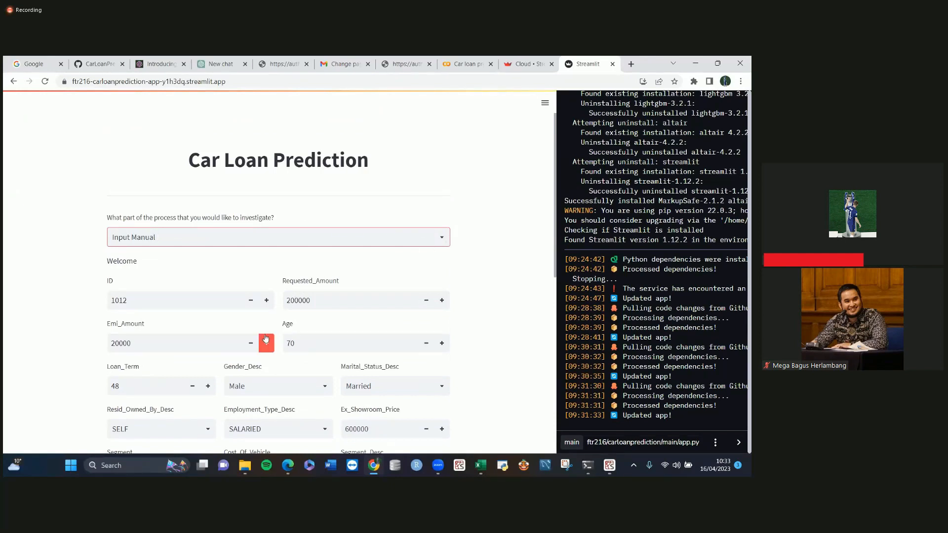
pyautogui.scroll(-3)
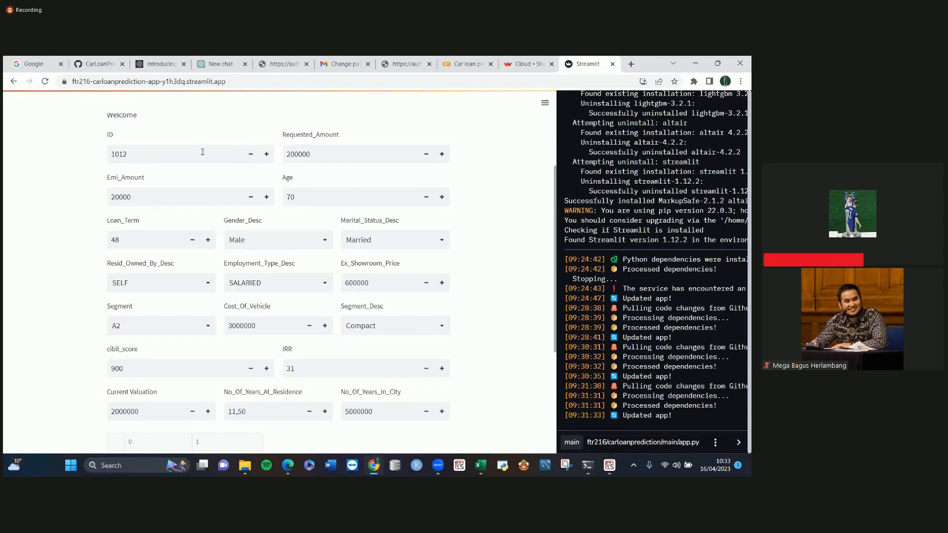
pyautogui.moveTo(327, 197)
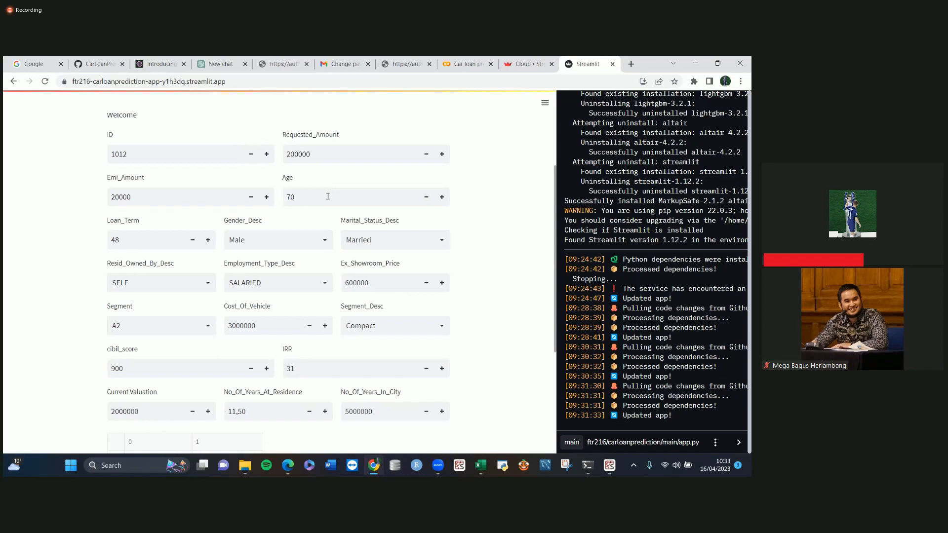
pyautogui.moveTo(323, 201)
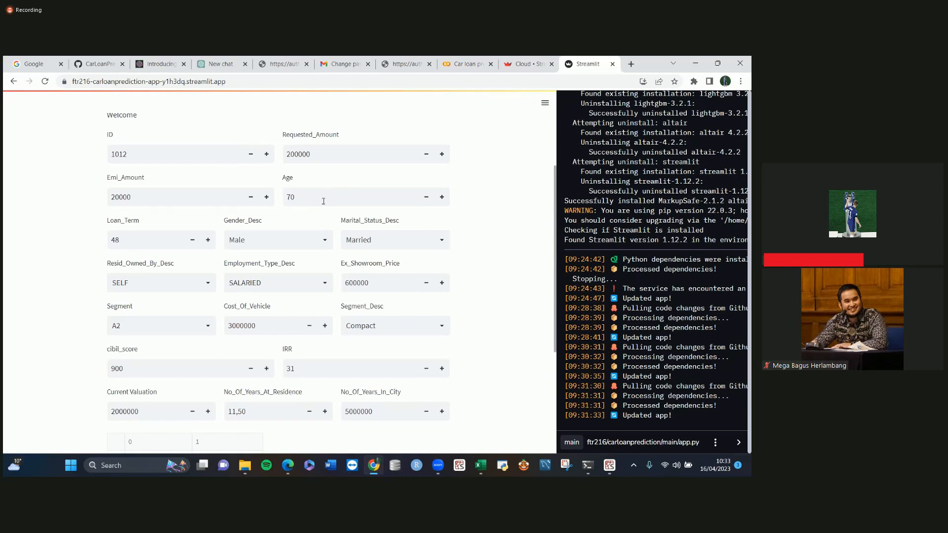
pyautogui.moveTo(187, 263)
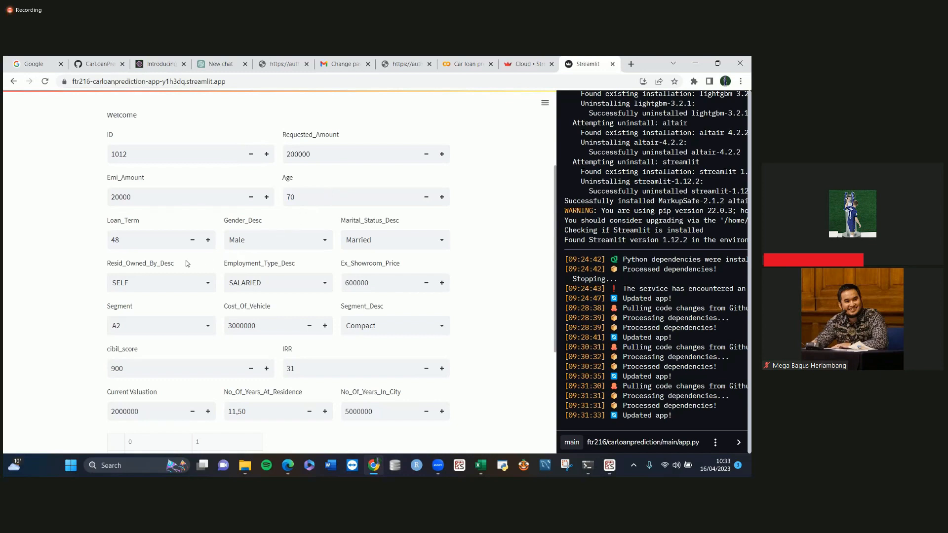
pyautogui.moveTo(176, 272)
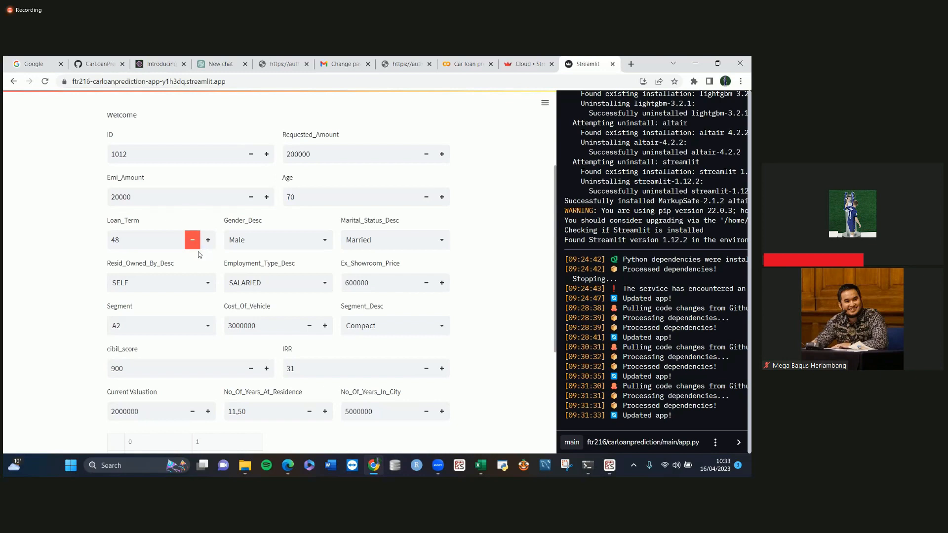
pyautogui.moveTo(219, 286)
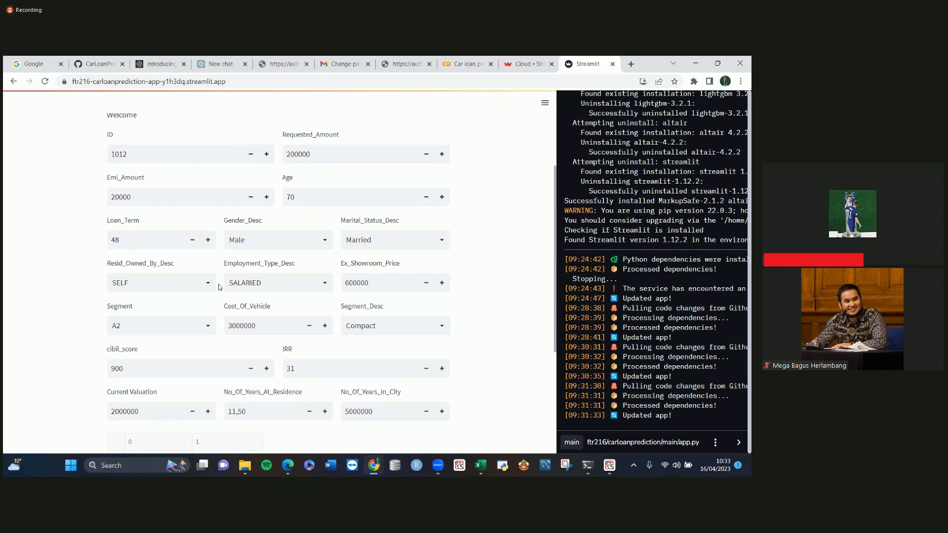